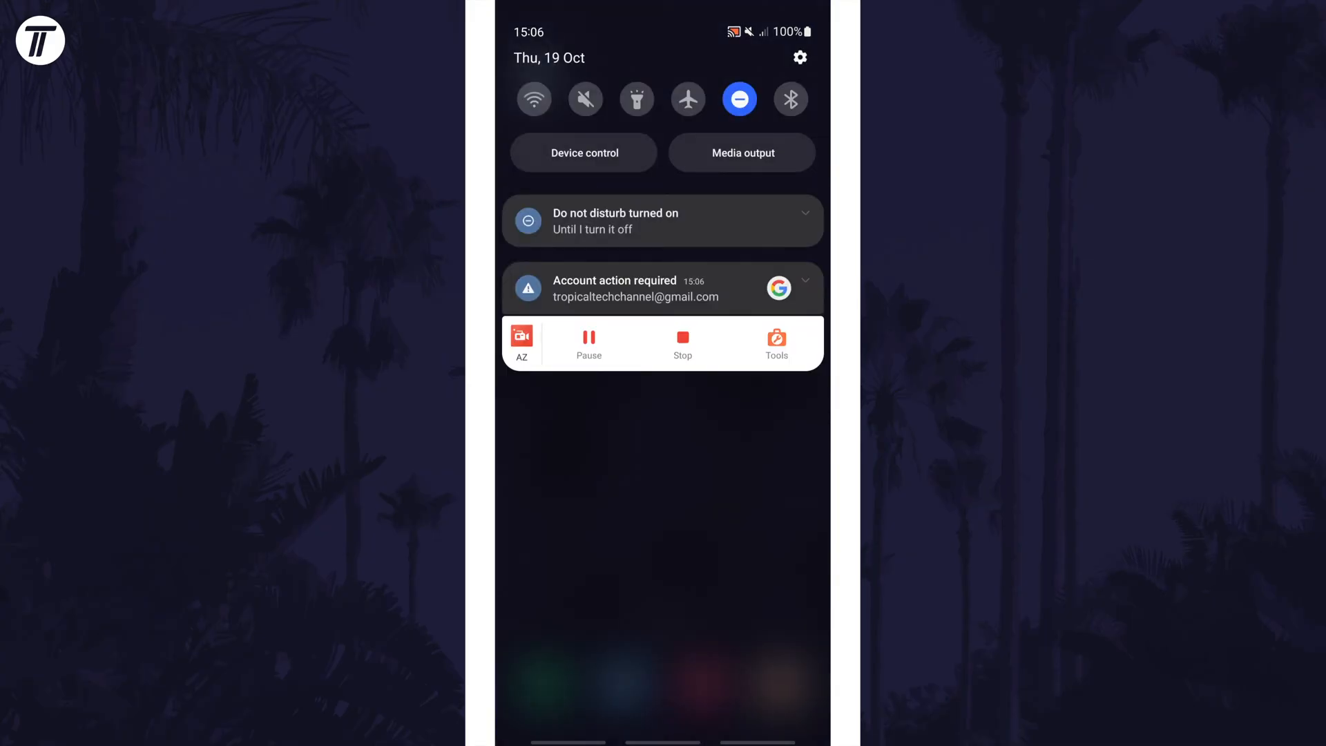
# - Swipe down to expand the full Quick Settings panel showing all toggles
pyautogui.scroll(-3)
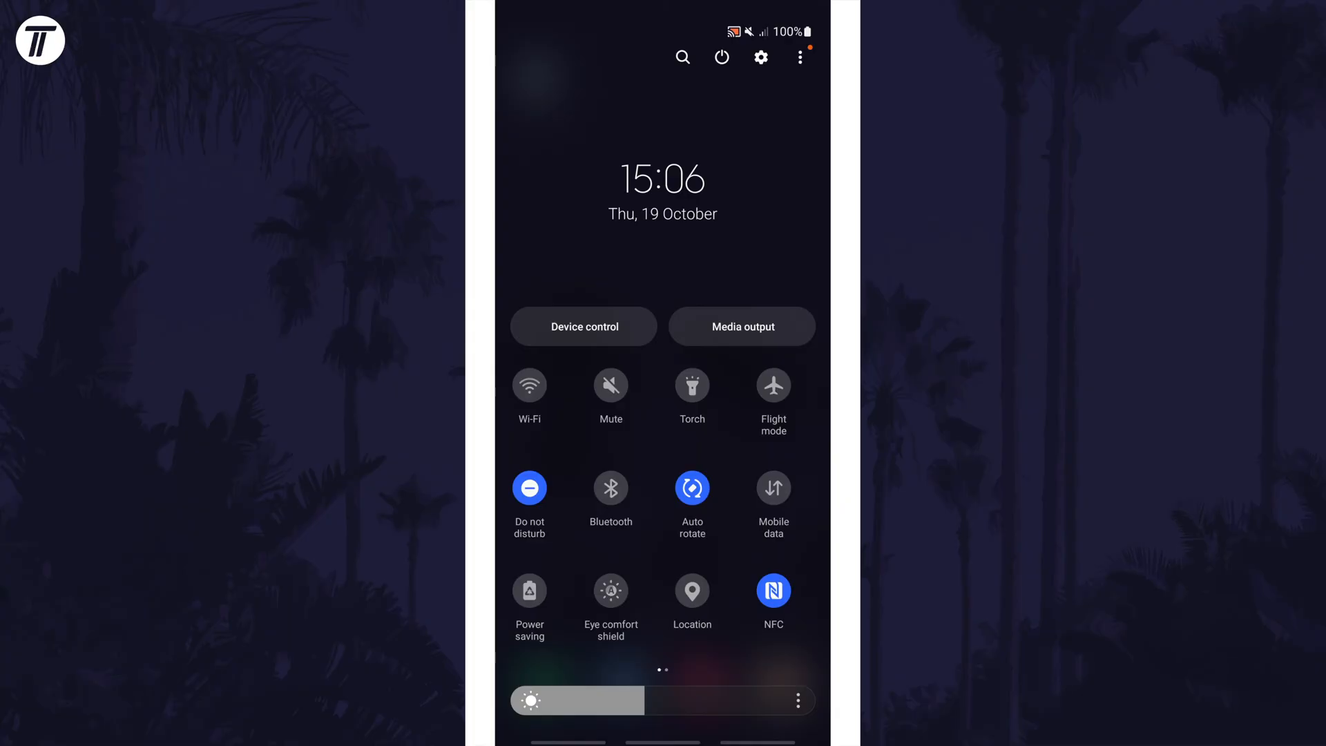
# - Open the Auto rotate tile's detailed settings with landscape-mode options
pyautogui.hscroll(-3)
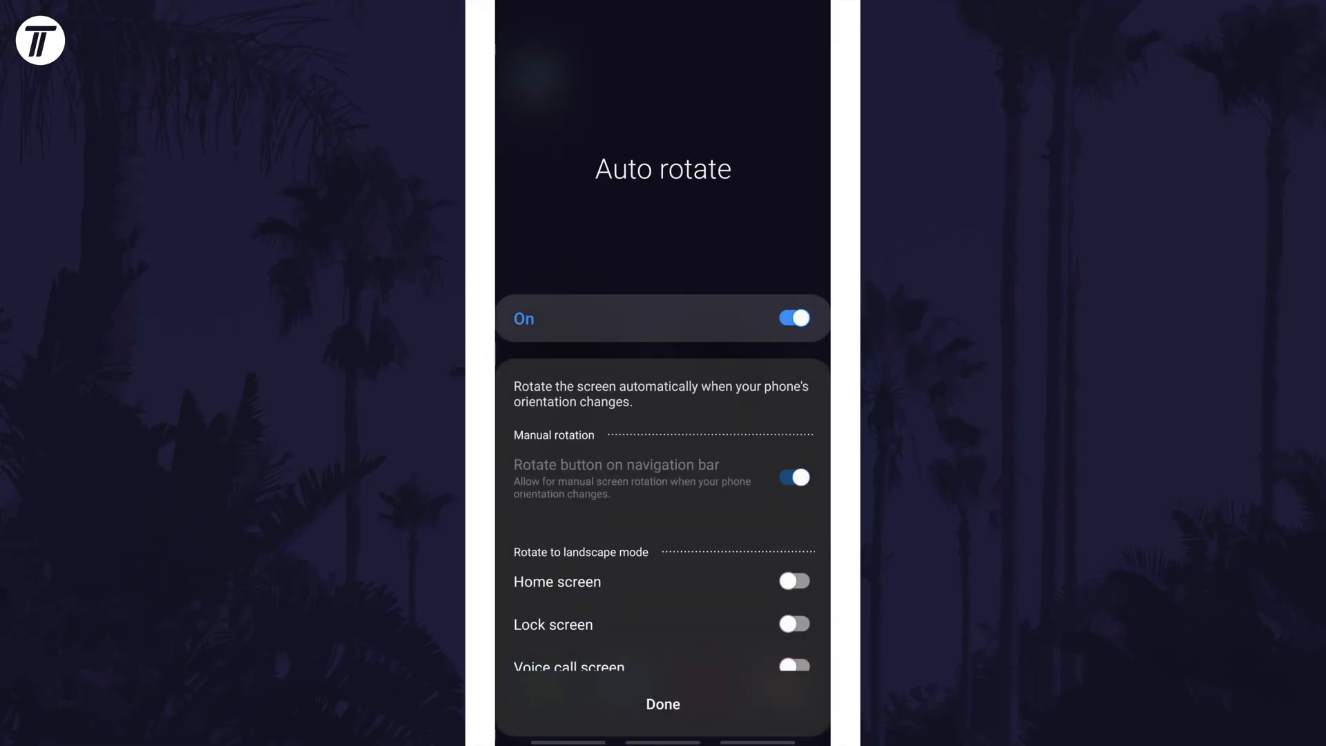
# - Turn on landscape rotation for the home and lock screens, then confirm with Done
pyautogui.scroll(3)
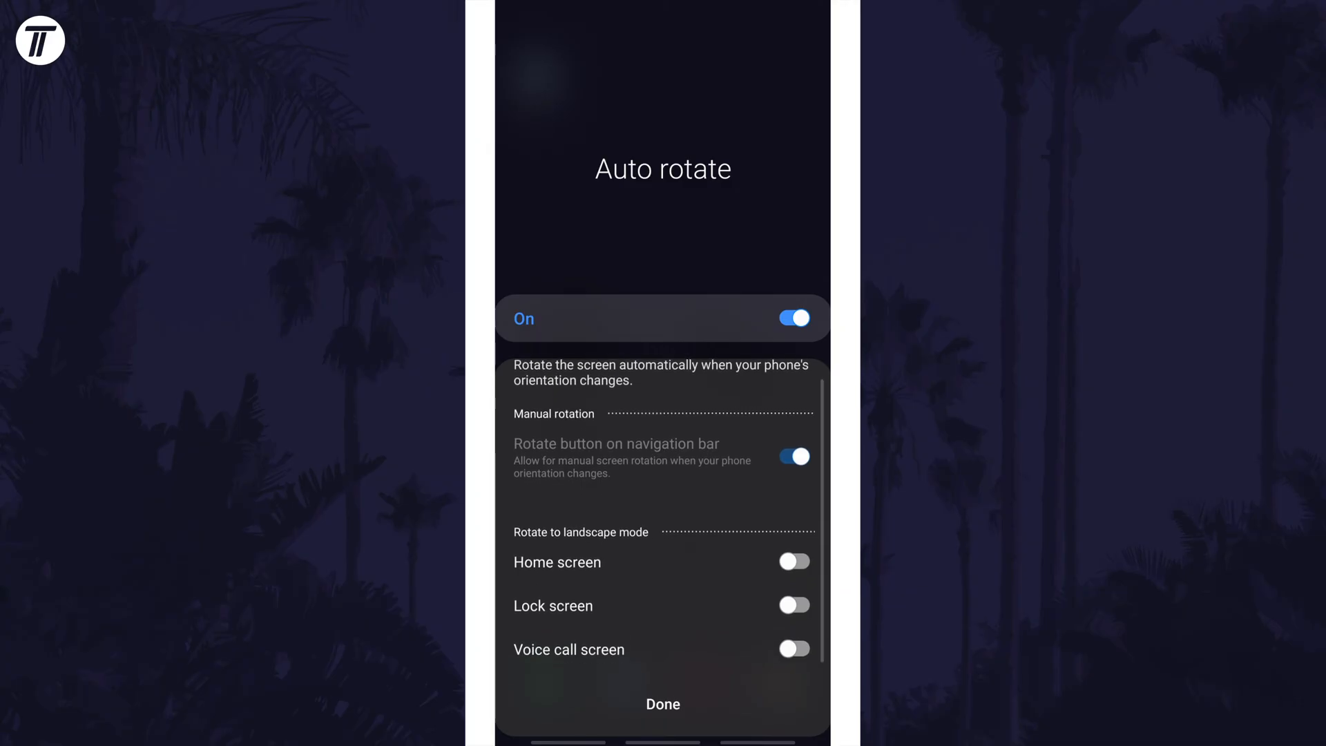
pyautogui.click(792, 563)
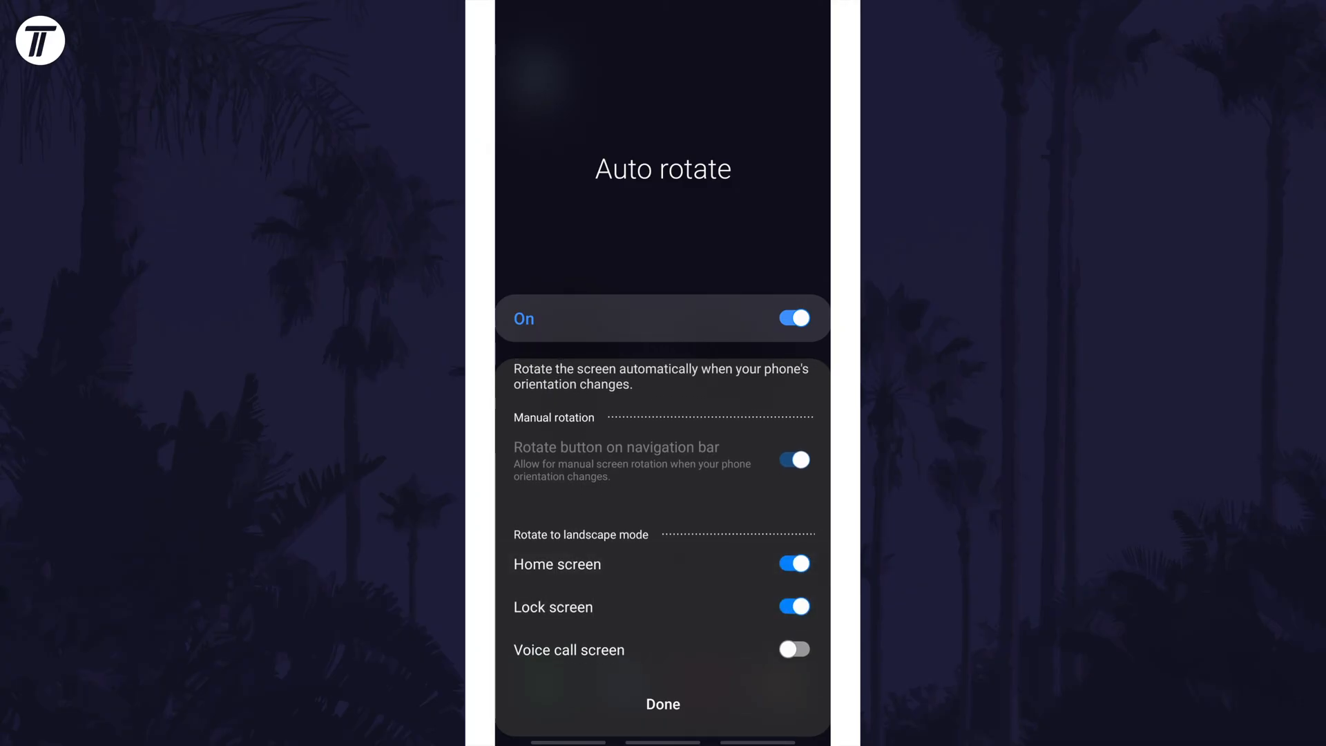
pyautogui.click(792, 564)
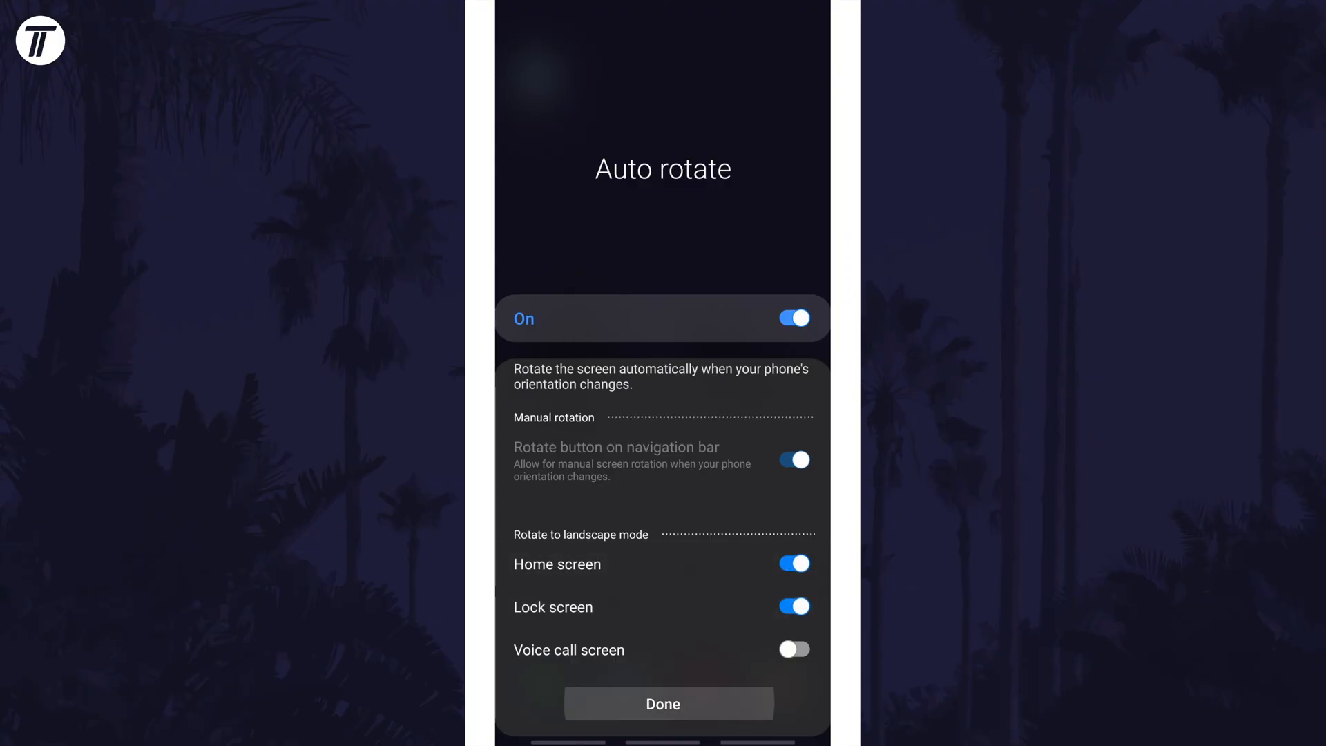
pyautogui.click(663, 704)
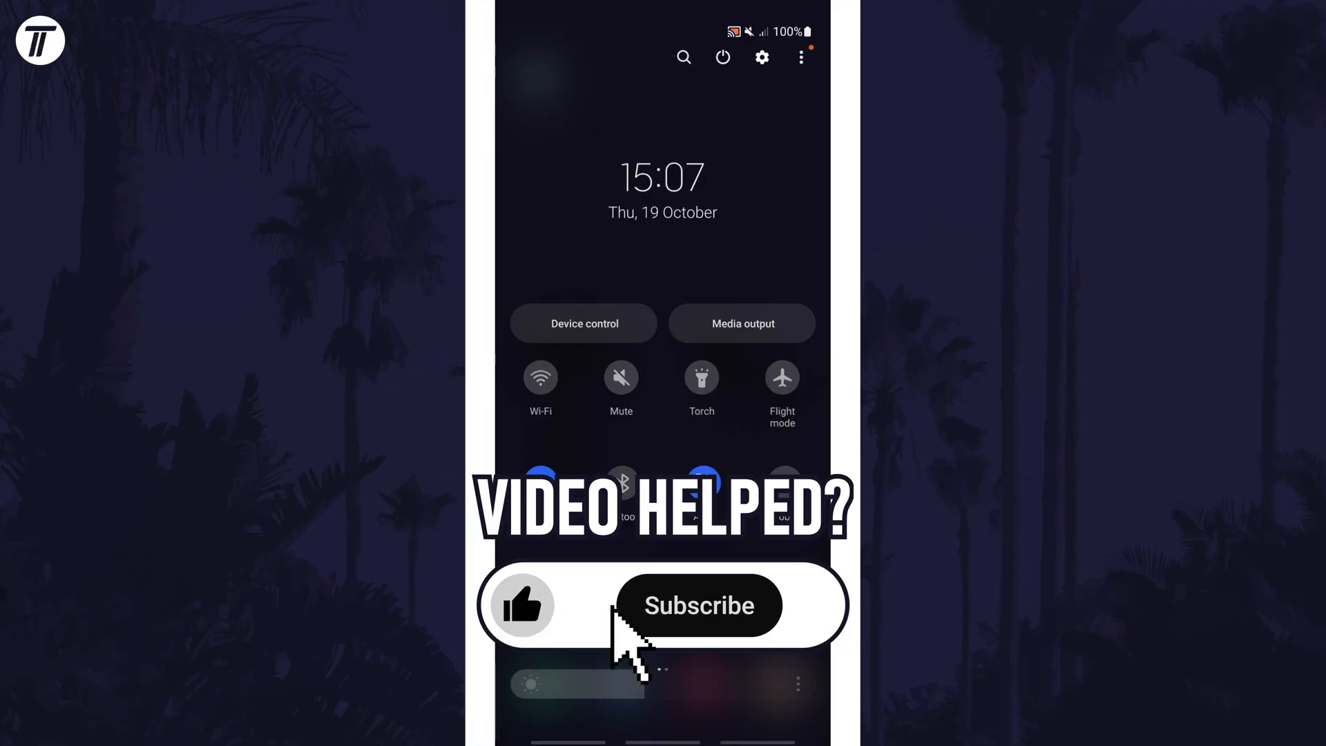
pyautogui.click(698, 605)
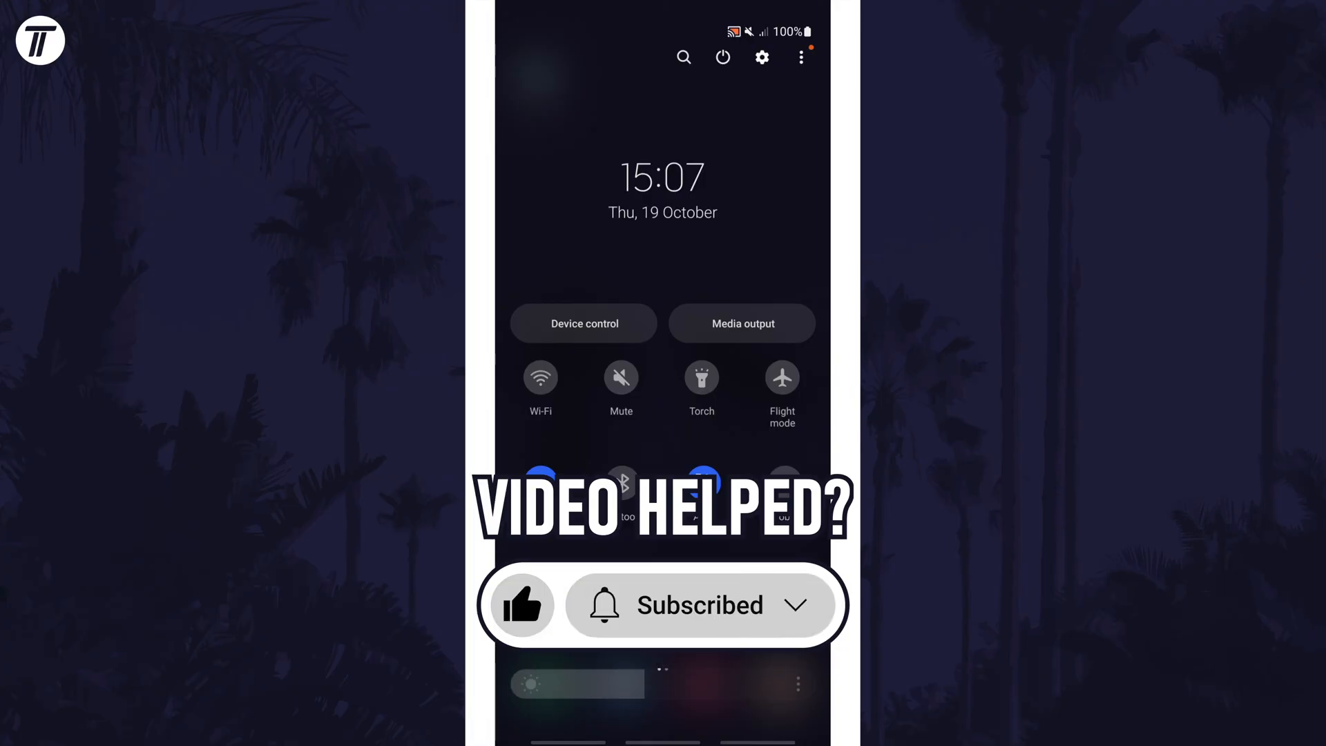